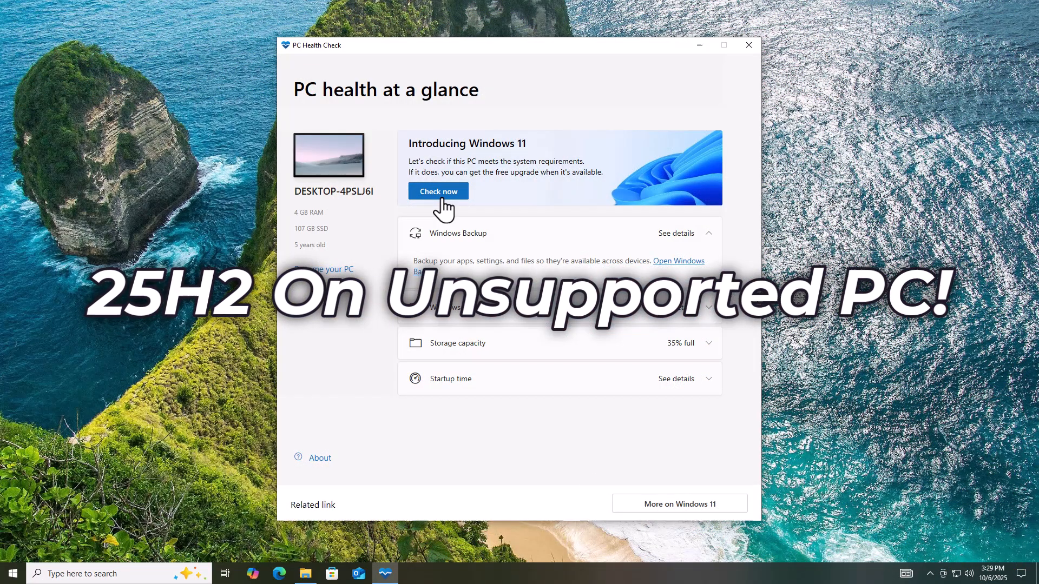
Run PC Health Check to see the PC fails Windows 11 requirements, then close the results
left_click(438, 190)
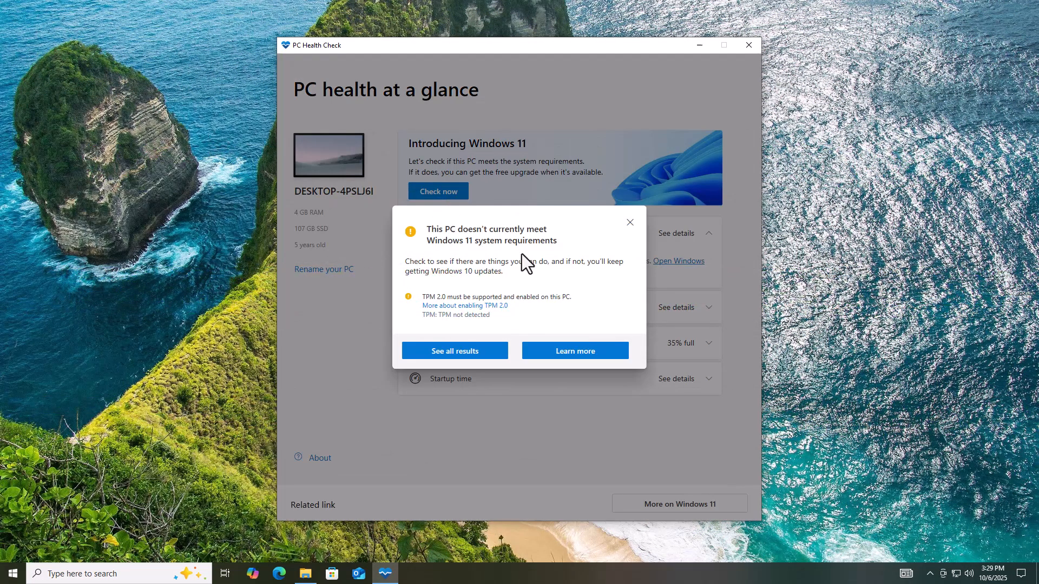
mouse_move(683, 288)
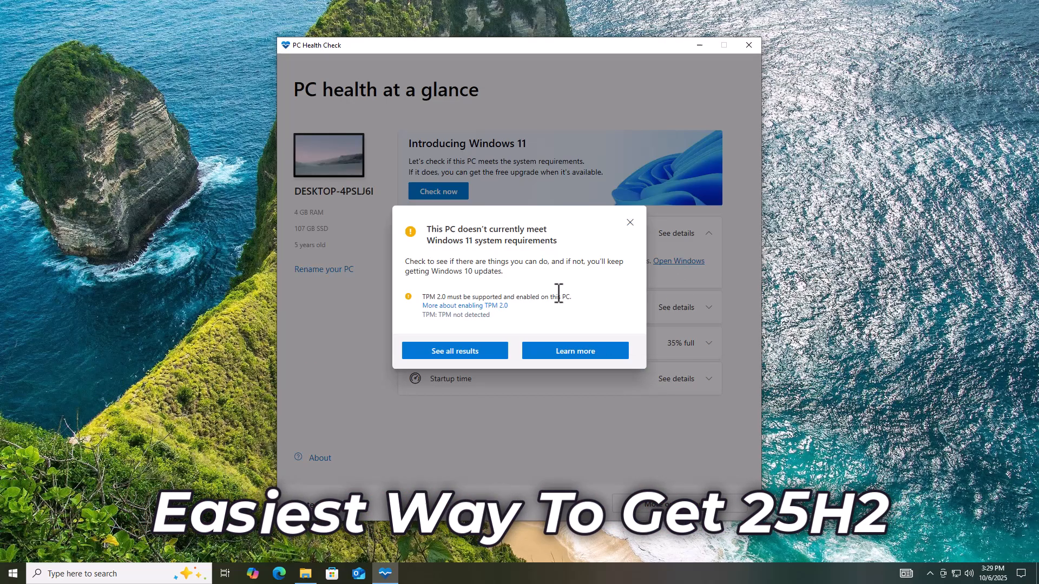
left_click(748, 45)
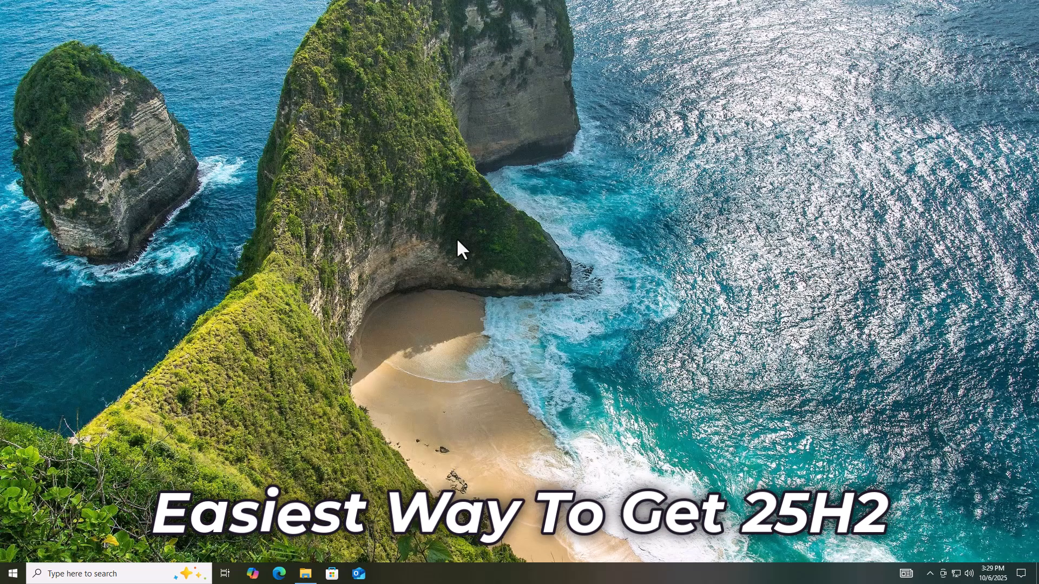
left_click(10, 573)
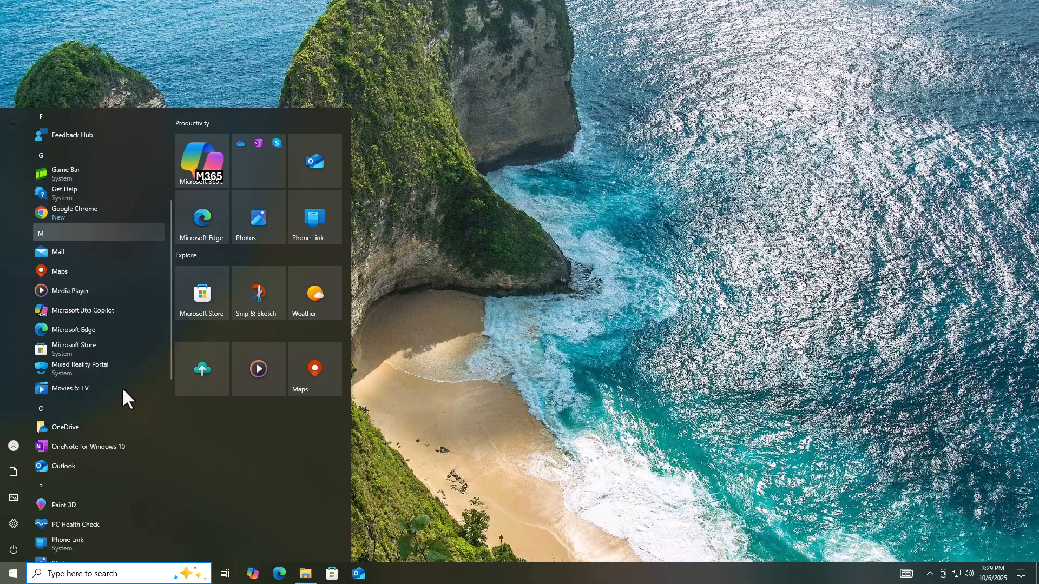
left_click(75, 524)
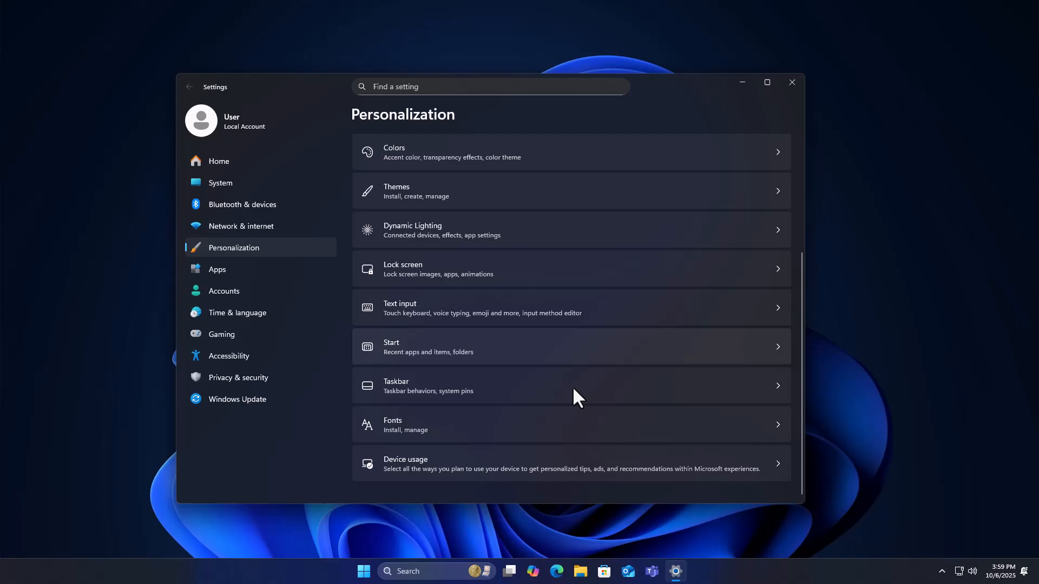
left_click(219, 182)
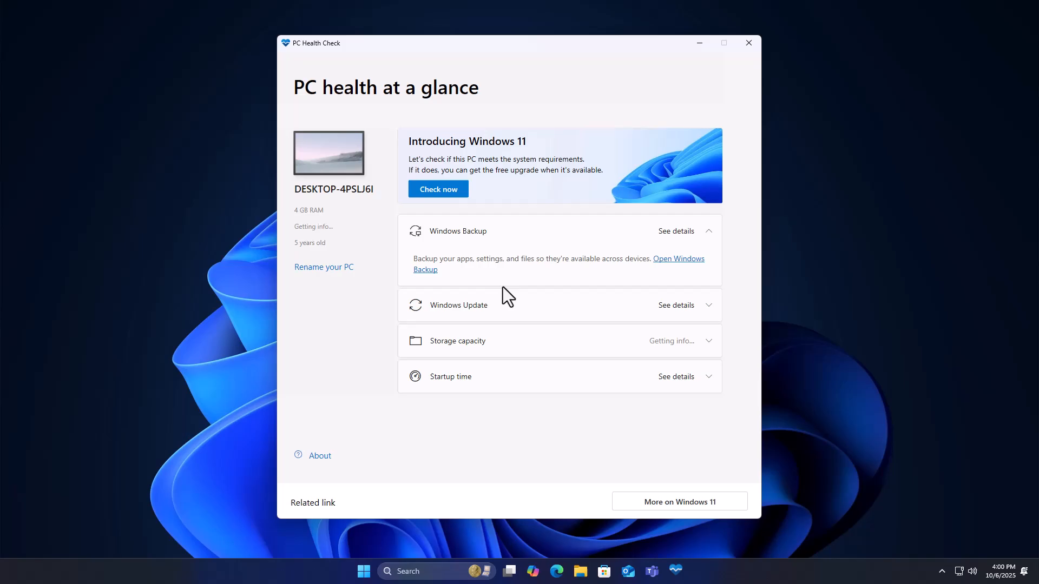
Re-run the compatibility check, then show Downloads and This PC's drives in File Explorer
left_click(438, 188)
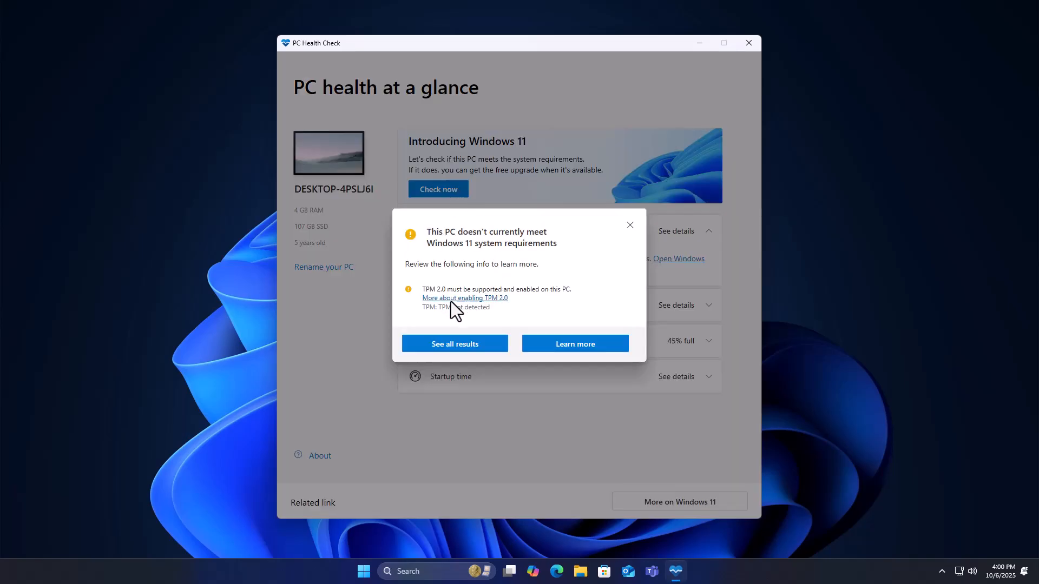
left_click(628, 225)
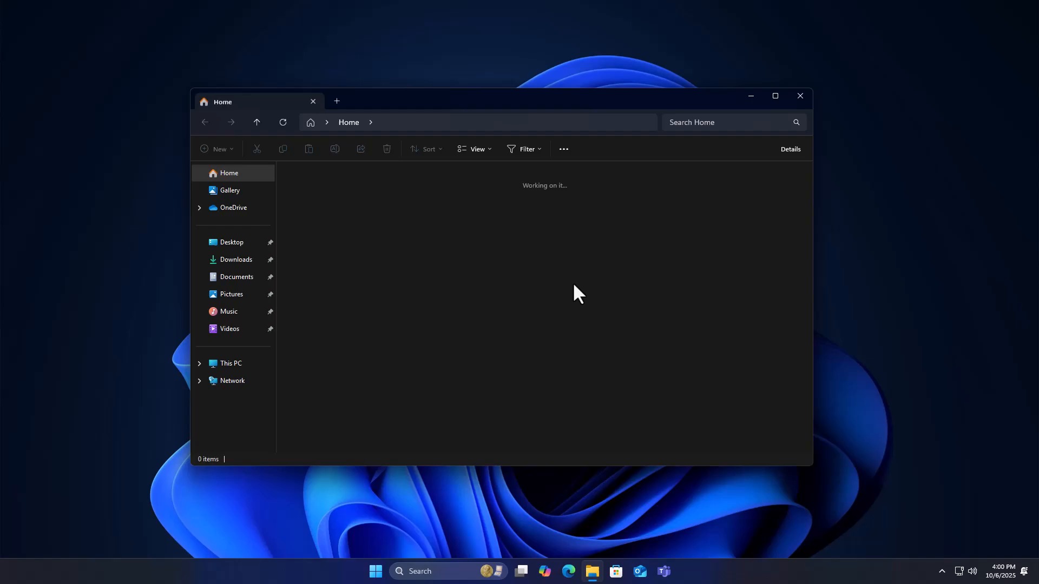
left_click(236, 258)
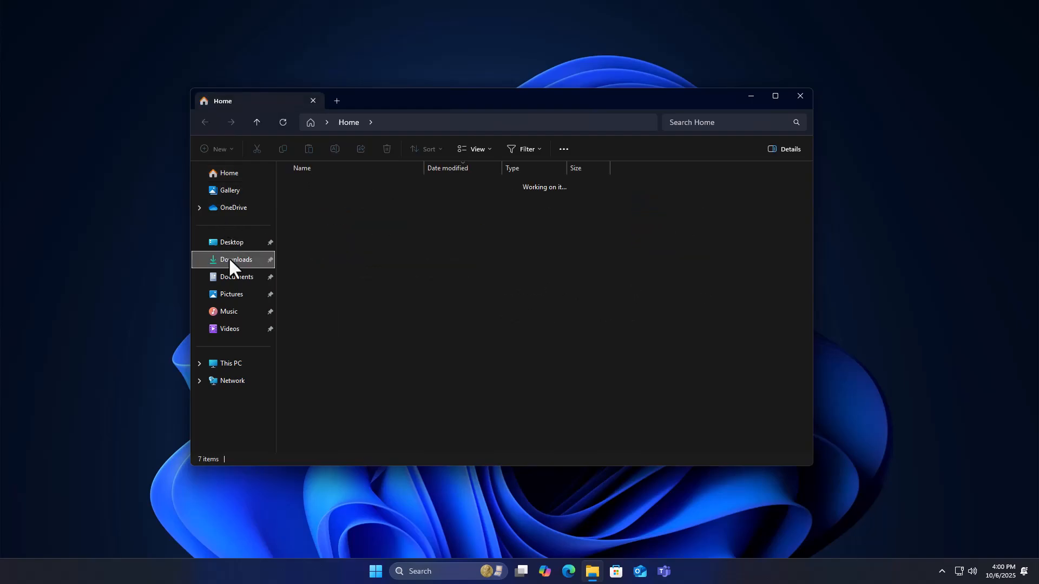
left_click(236, 258)
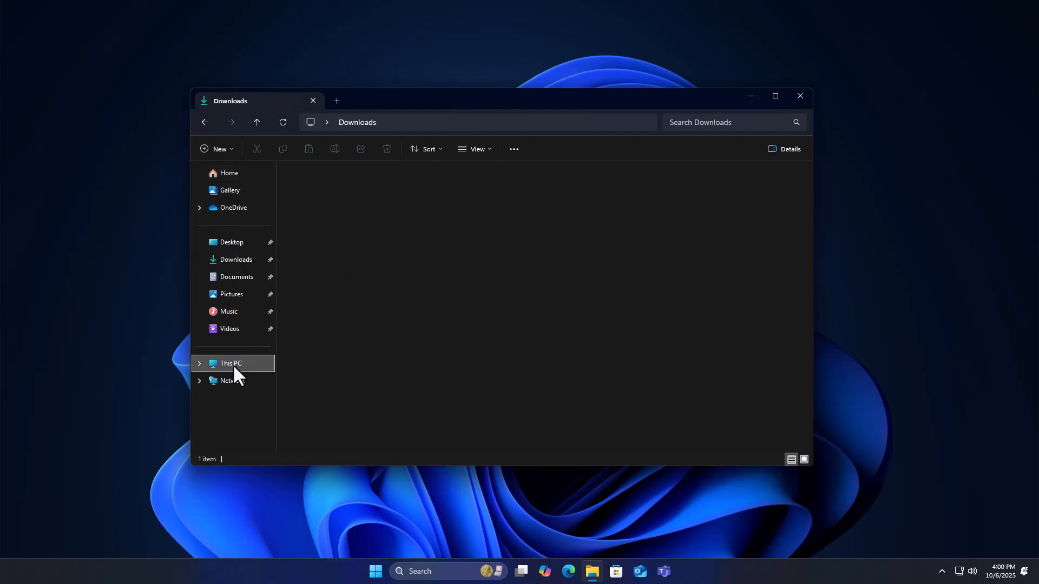
left_click(231, 364)
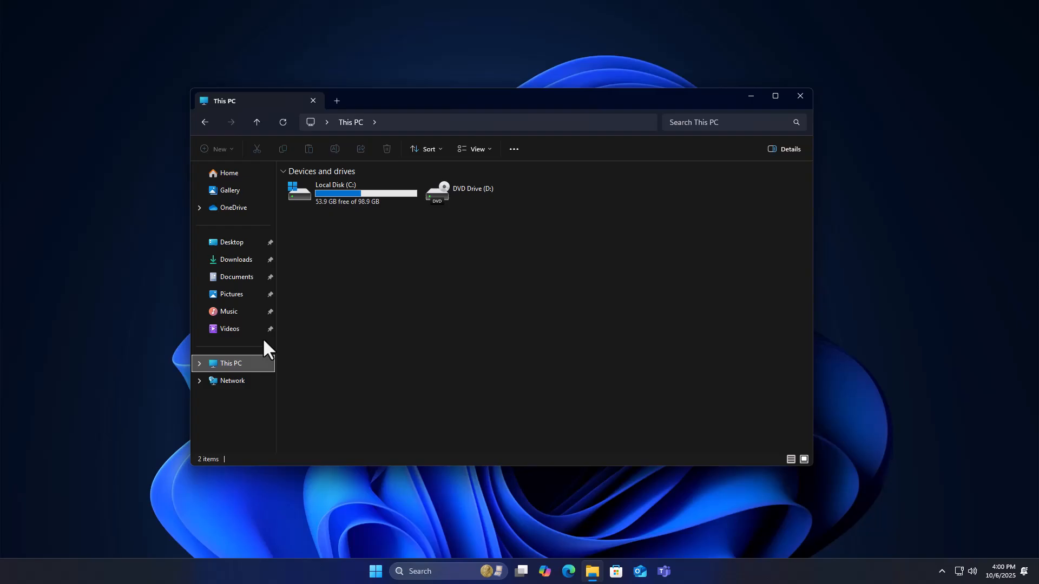
mouse_move(236, 276)
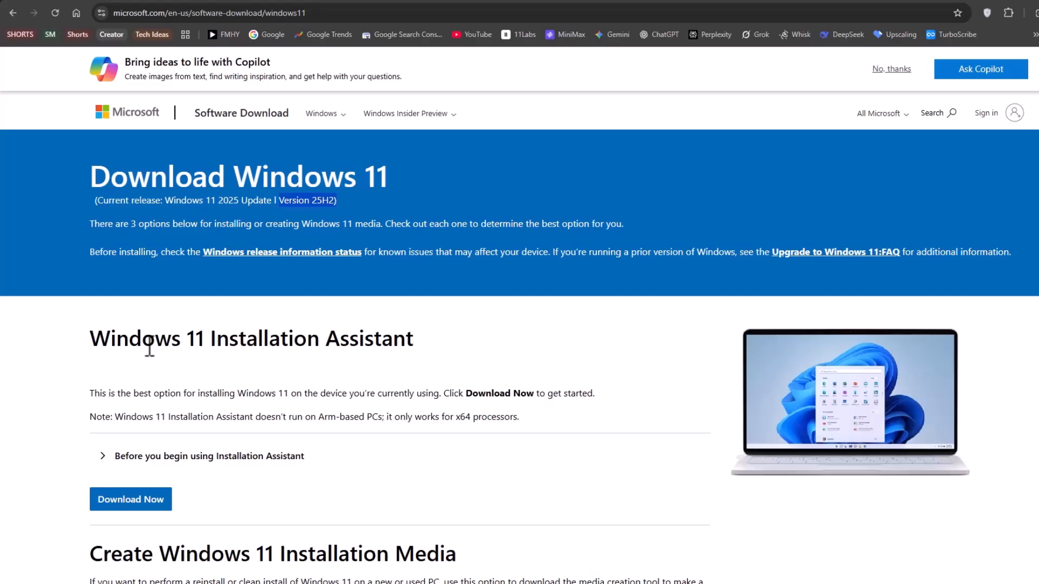
Choose the Windows 11 multi-edition x64 ISO in English (United States) and start the 64-bit download
scroll("down", 3)
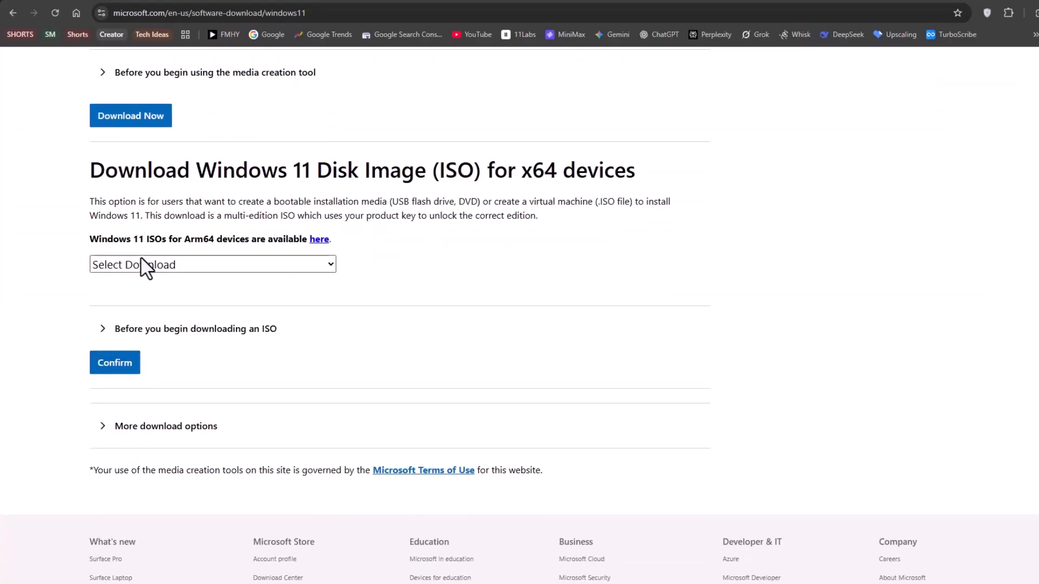
left_click(212, 264)
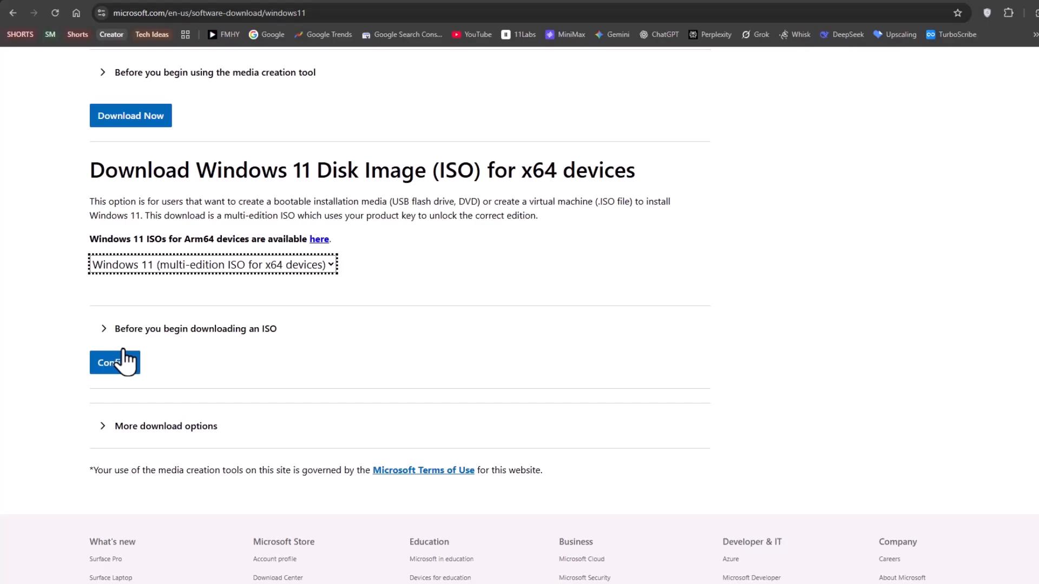
left_click(115, 363)
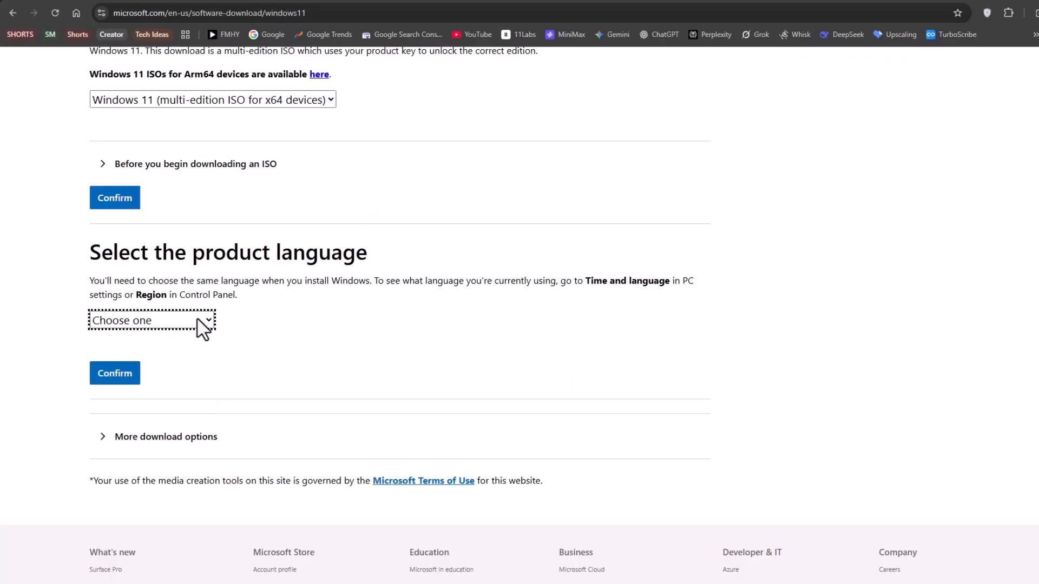
left_click(151, 320)
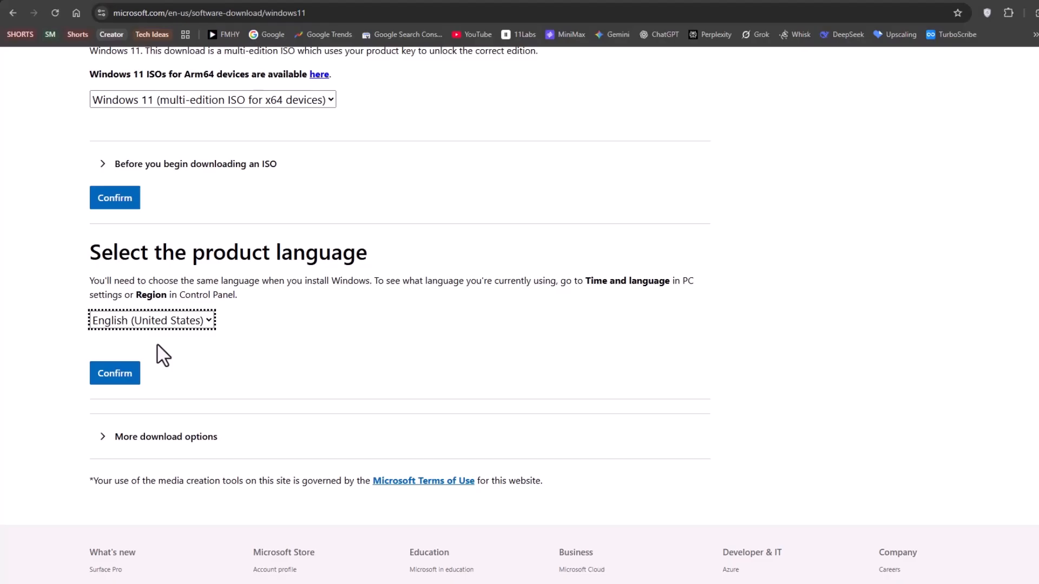
left_click(114, 373)
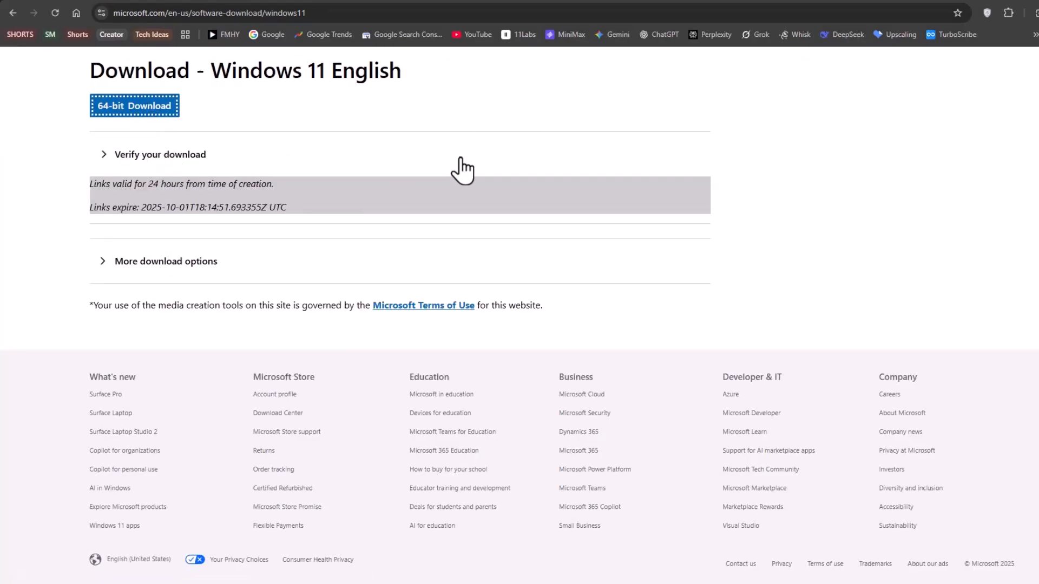
left_click(134, 105)
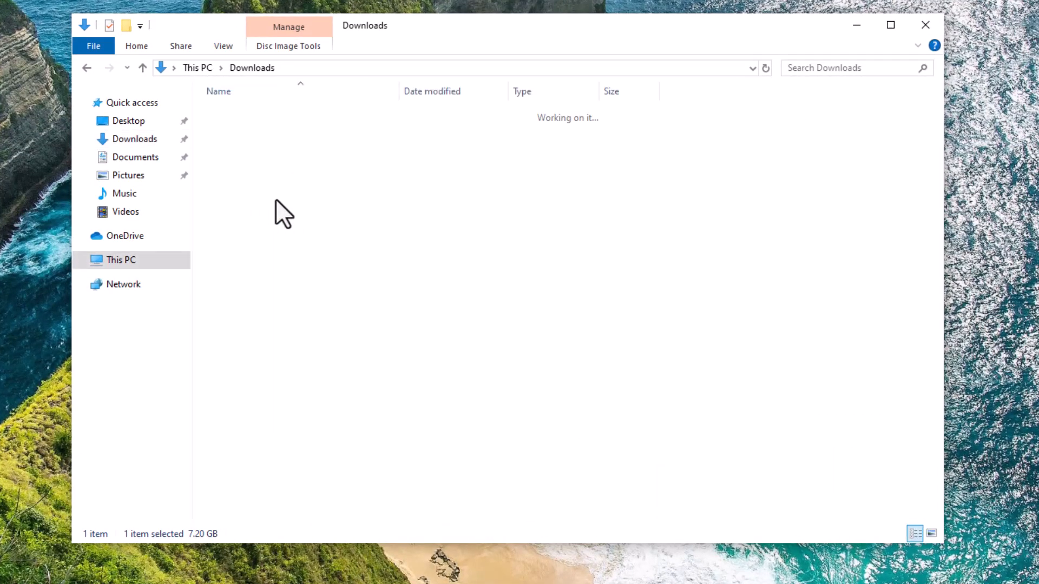
Open the mounted DVD Drive (E:) to list the boot, sources and setup files
left_click(192, 314)
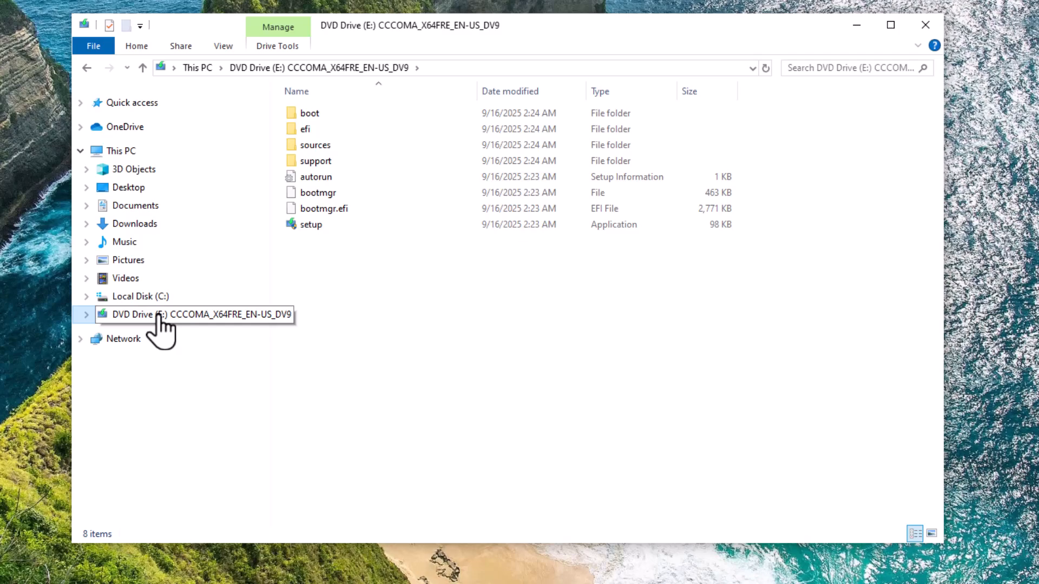
mouse_move(164, 337)
type("cmd")
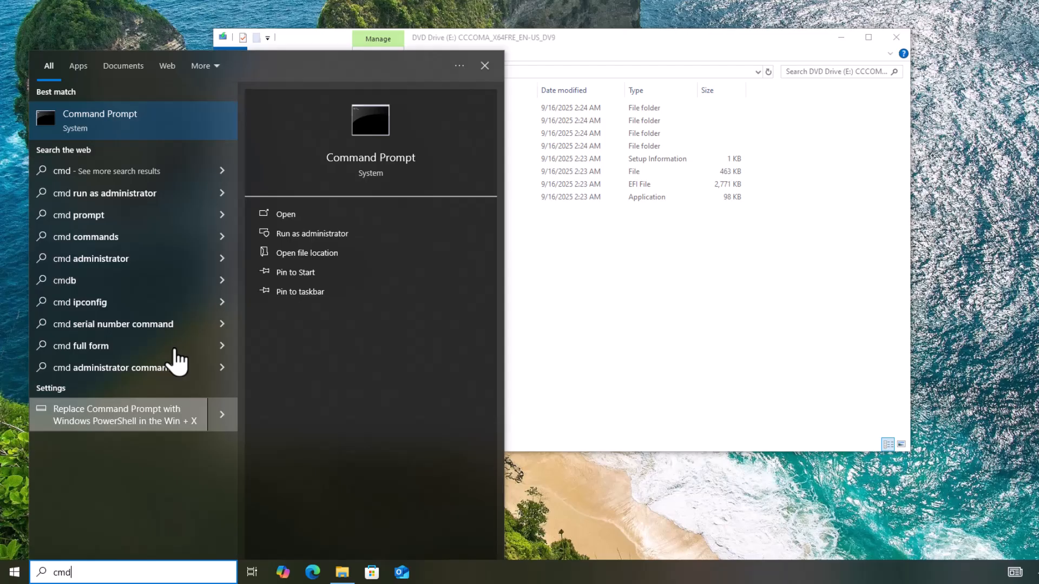
In an administrator Command Prompt run setup.exe /Product Server /Compat IgnoreWarning /MigrateDrivers All from E:
left_click(312, 233)
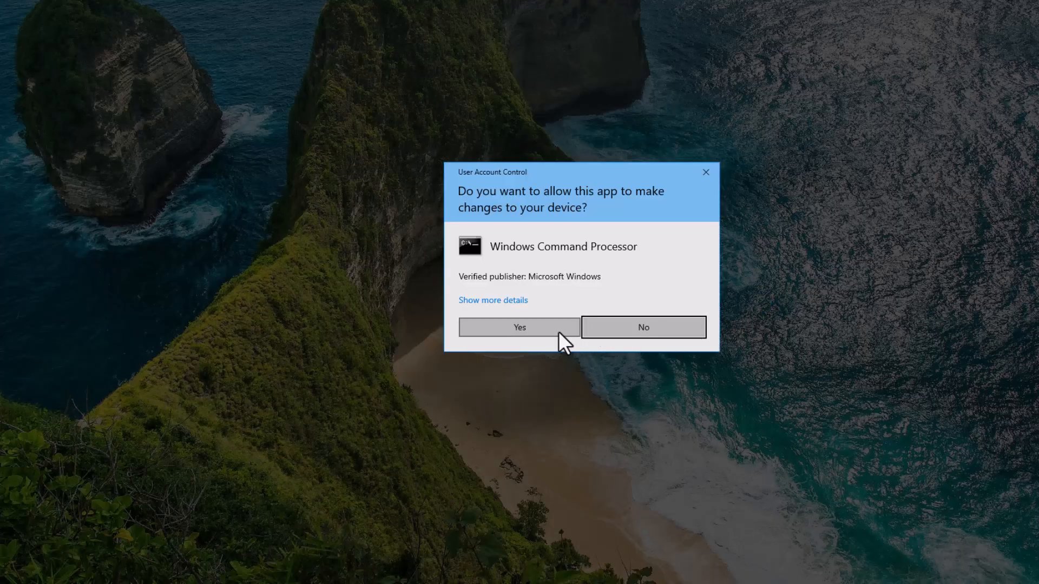
left_click(518, 327)
type("E:")
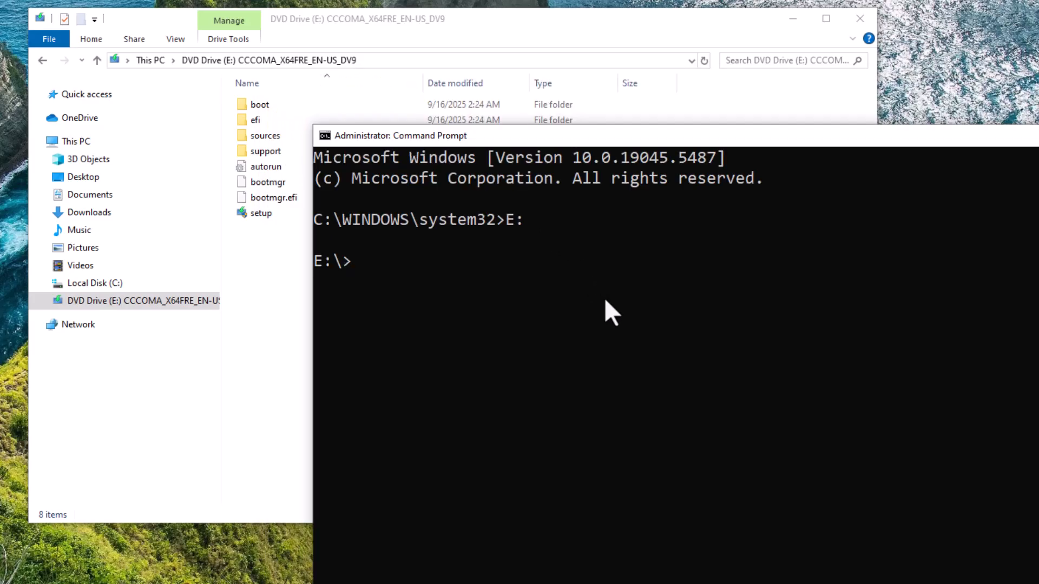
type("setup.exe /Product Server /Compat IgnoreWarning /MigrateDrivers All")
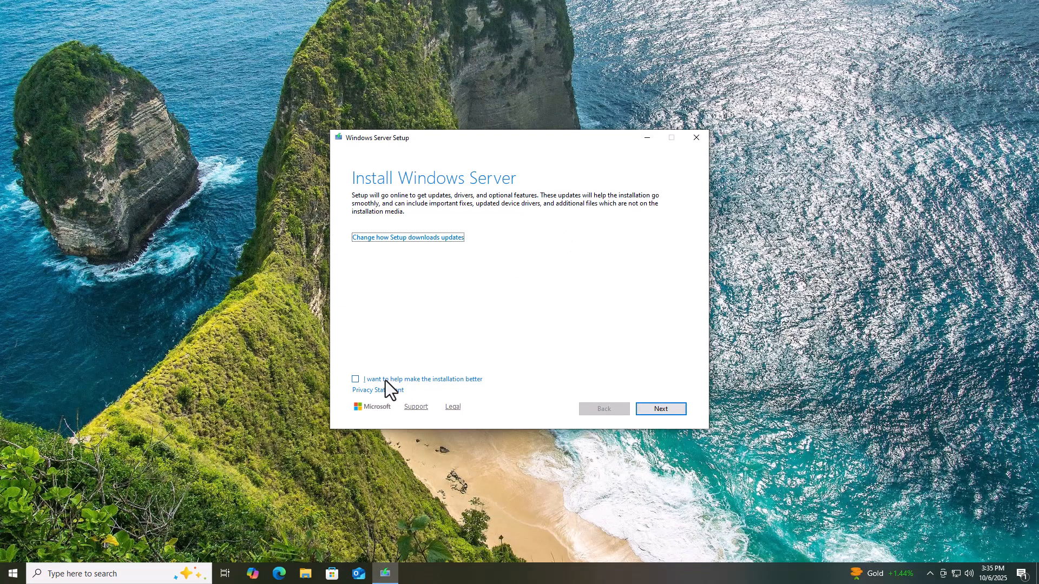
Proceed through Windows Server Setup keeping files, settings and apps, and start installing Windows 11 Pro
left_click(660, 409)
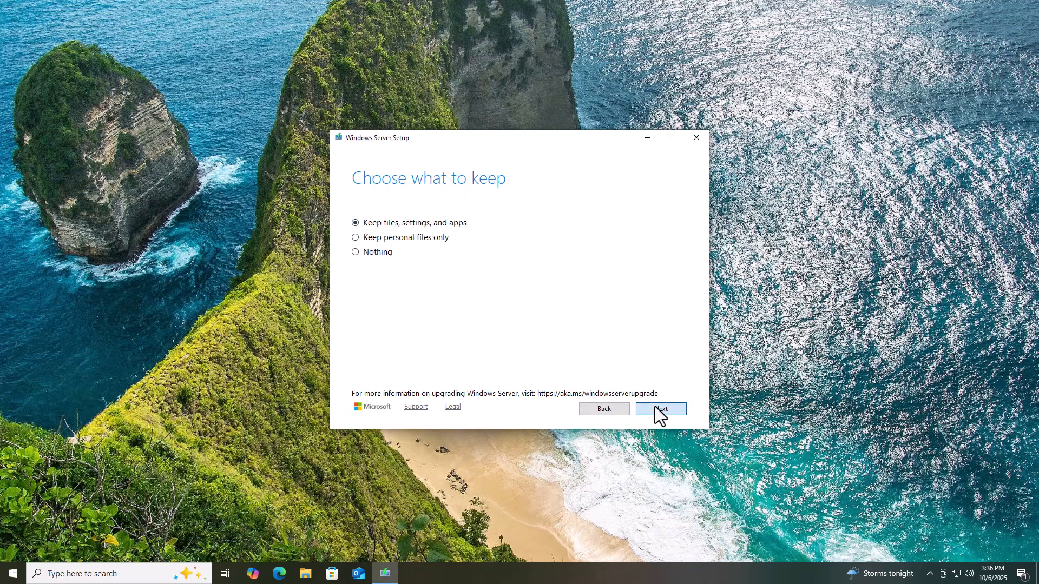
left_click(660, 408)
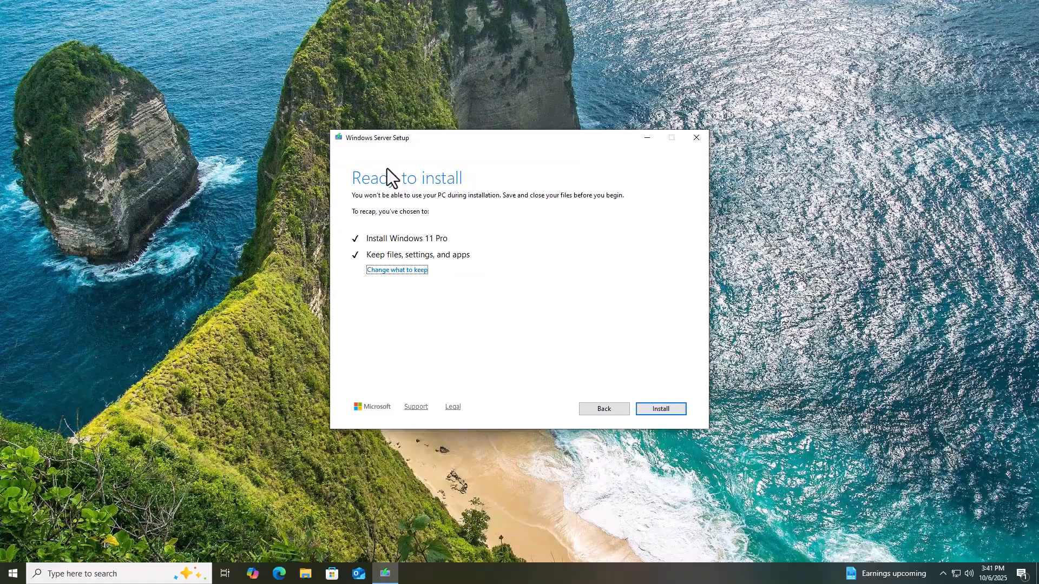
left_click(659, 408)
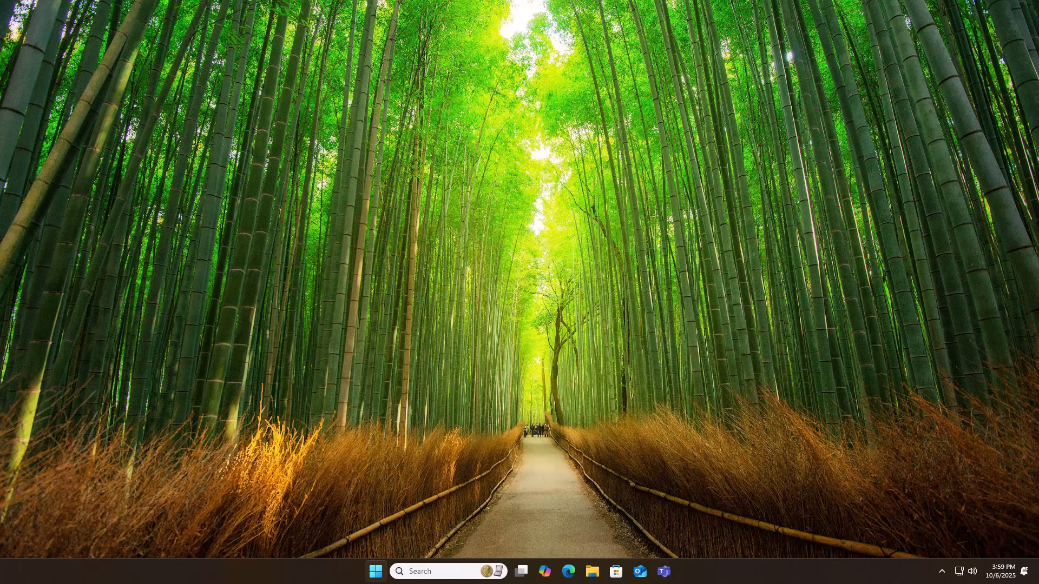
Show Settings > System > About confirming Windows 11 Pro version 25H2, then launch PC Health Check
left_click(375, 571)
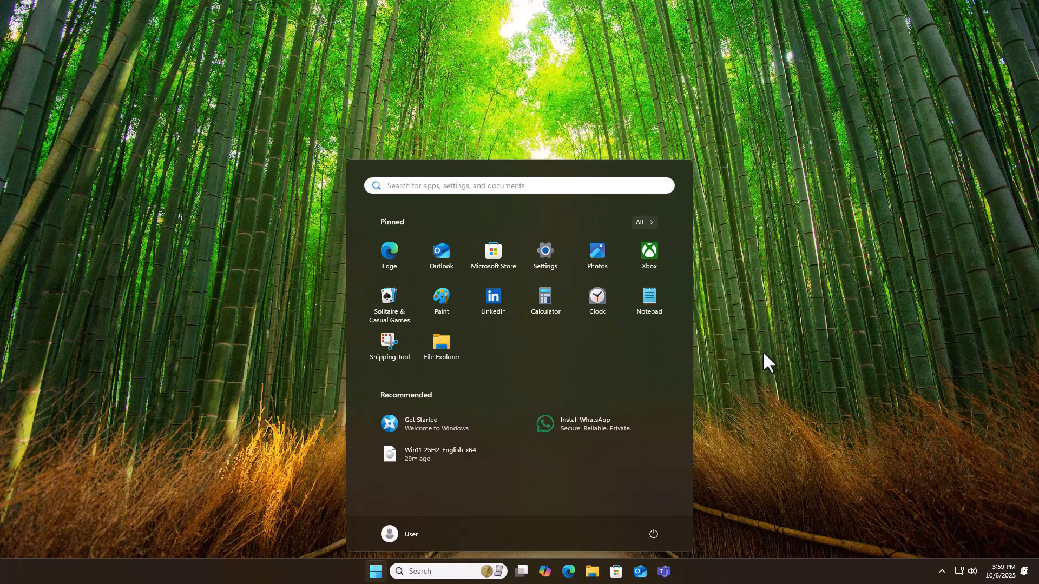
left_click(544, 255)
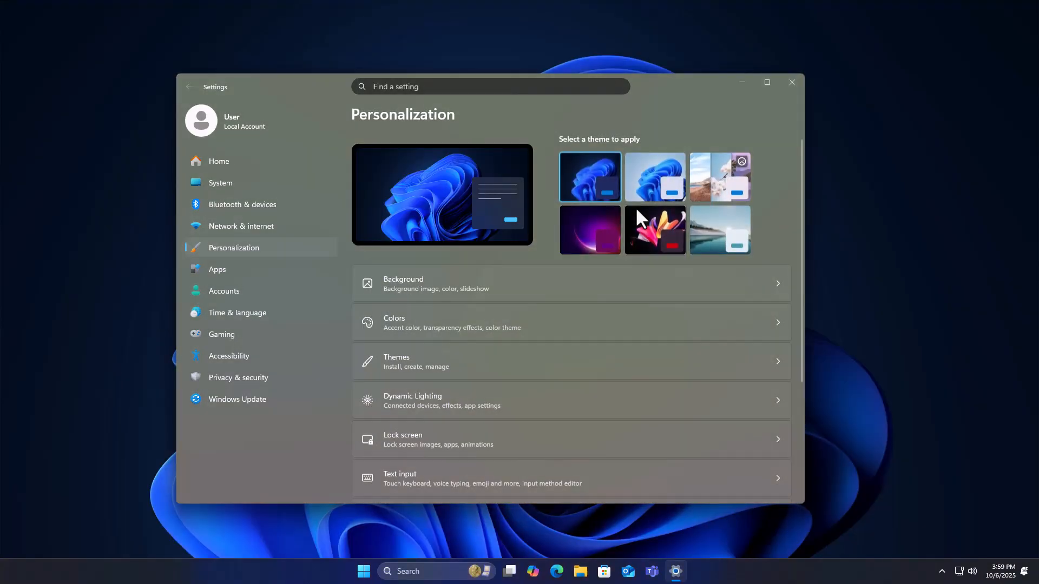
left_click(221, 183)
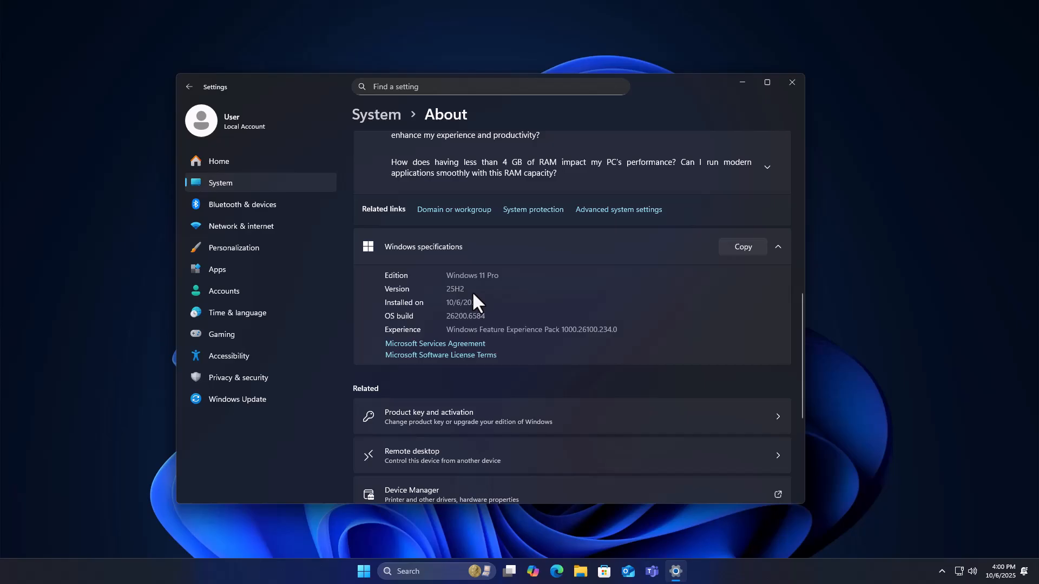
double_click(455, 288)
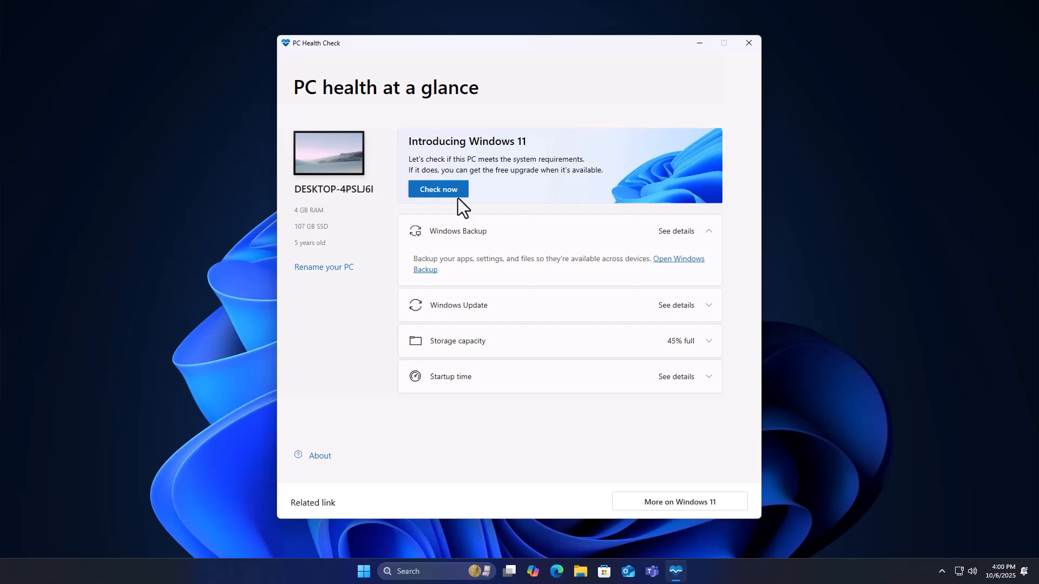
View This PC's drives and the Downloads folder with the Win11_25H2_English_x64 image, then close File Explorer
left_click(437, 188)
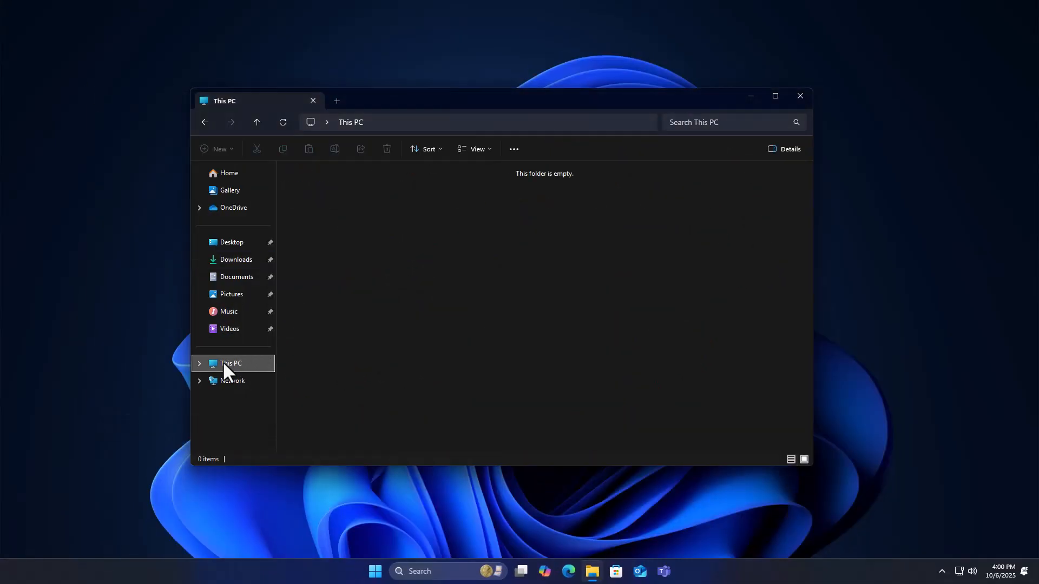
left_click(232, 364)
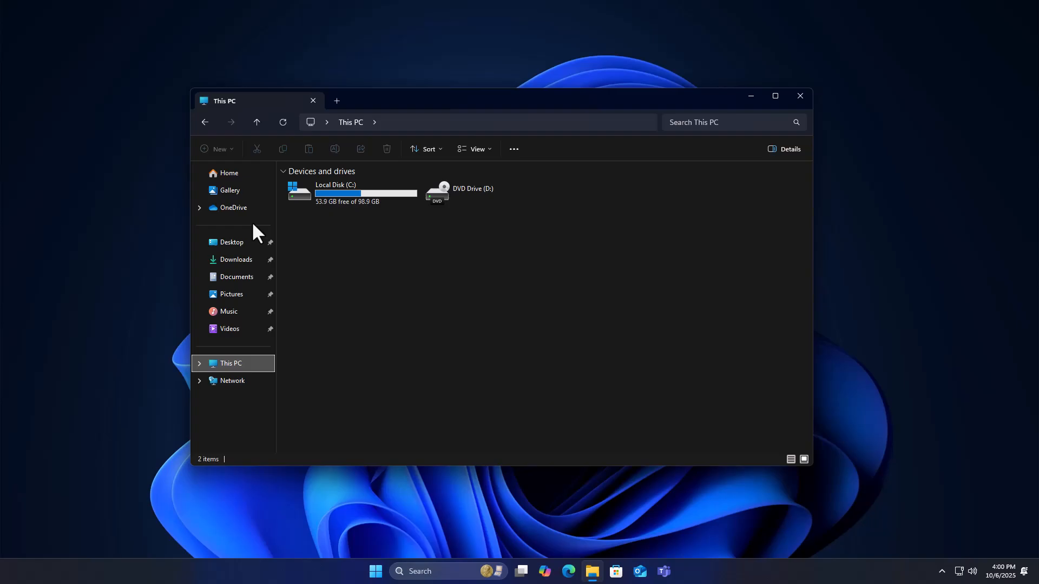
left_click(235, 258)
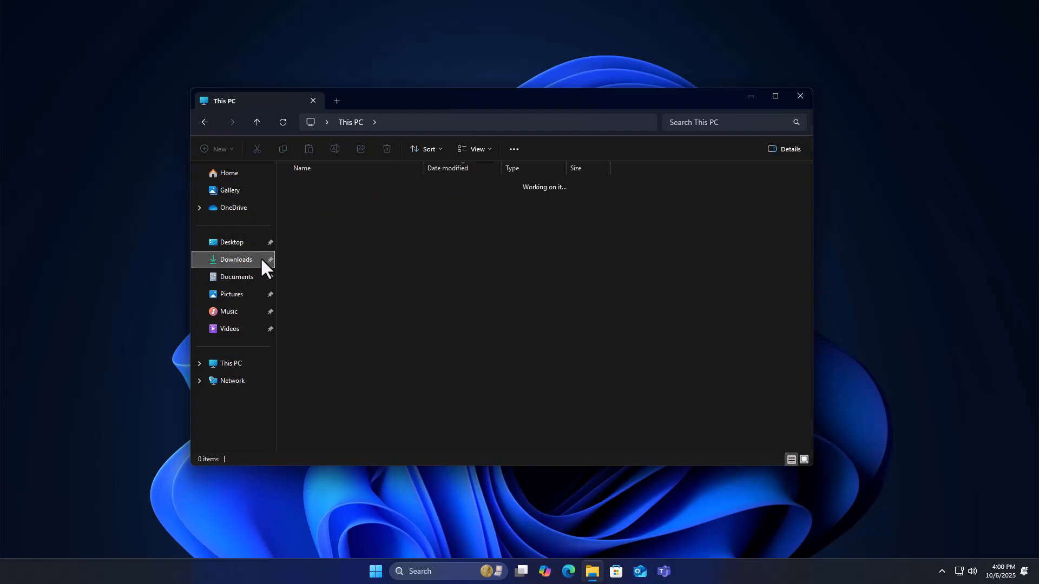
left_click(235, 259)
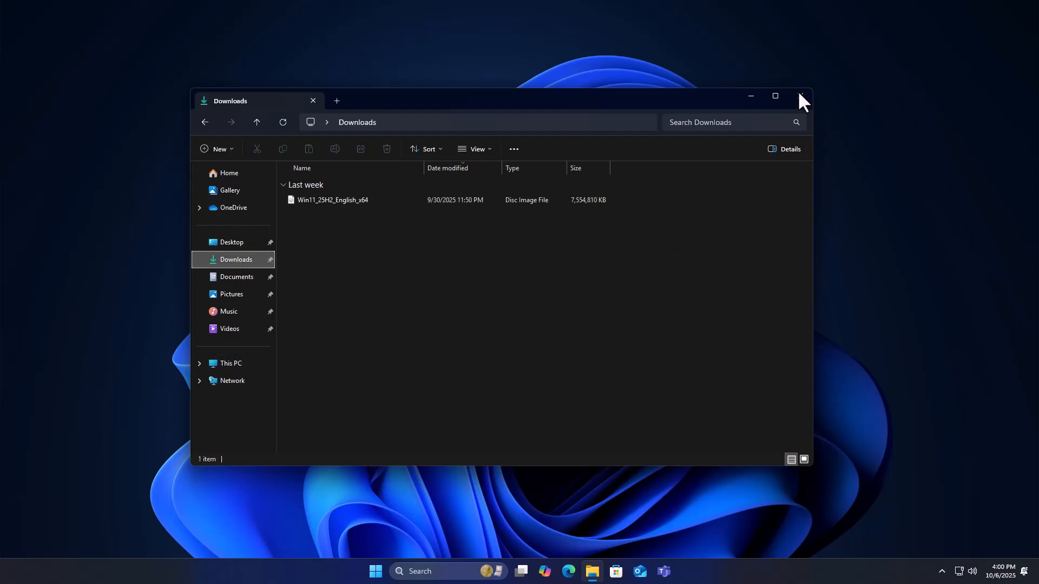
left_click(375, 571)
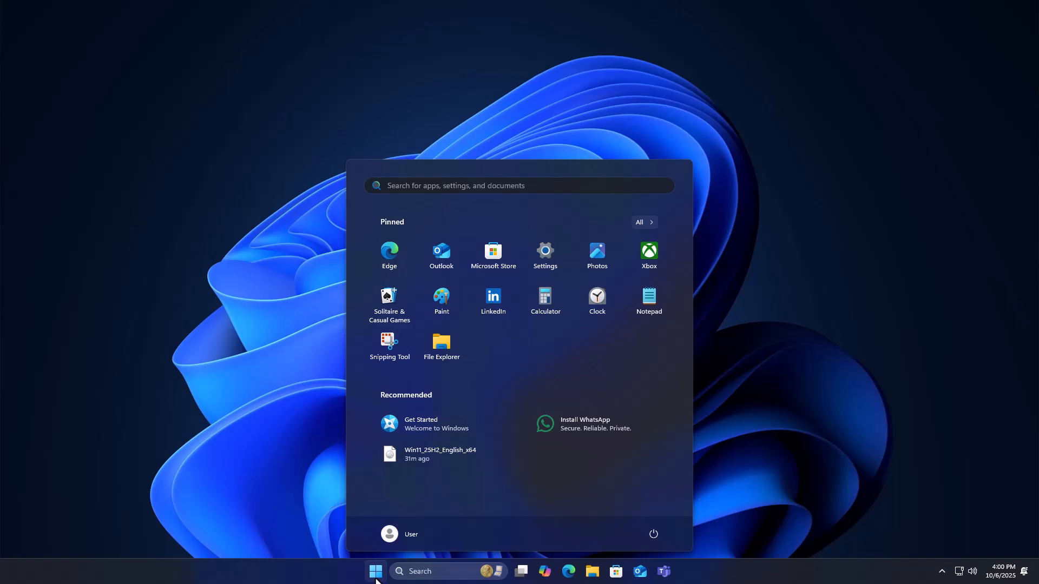